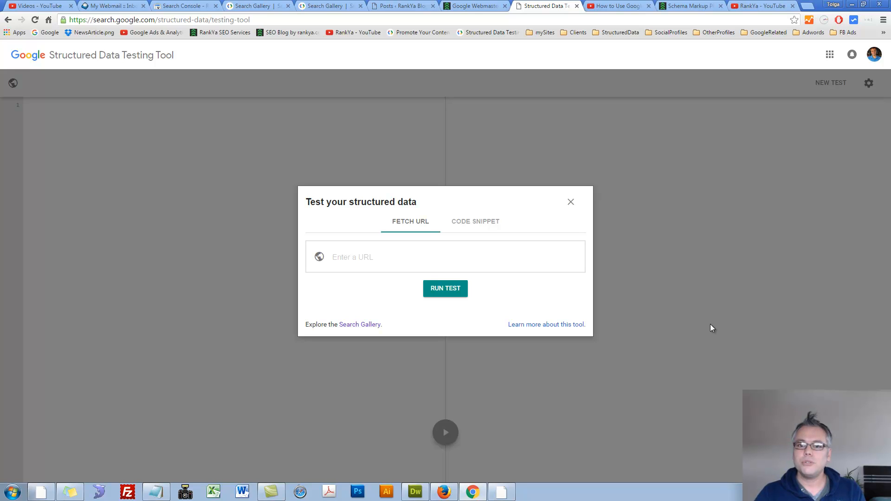
{"action": "mouse_move", "coordinate": [709, 329]}
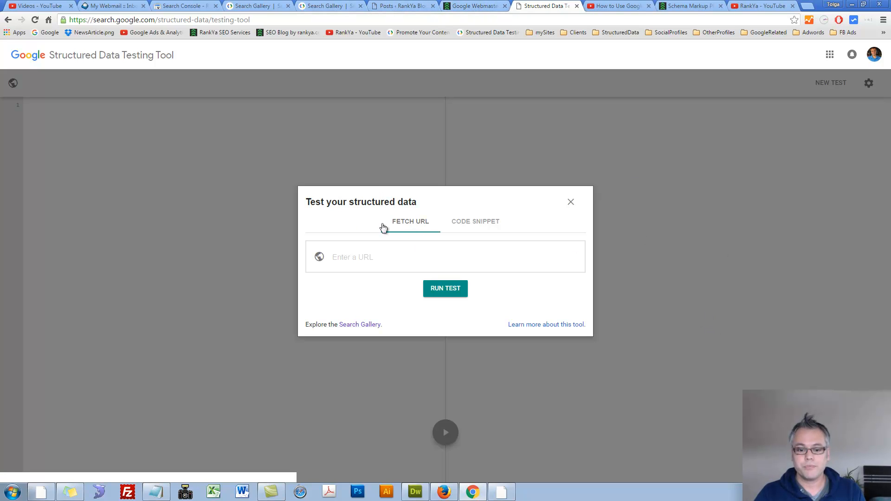
Step: Test the Rich Cards blog post URL, detecting 21 items with no errors or warnings
{"action": "left_click", "coordinate": [474, 6]}
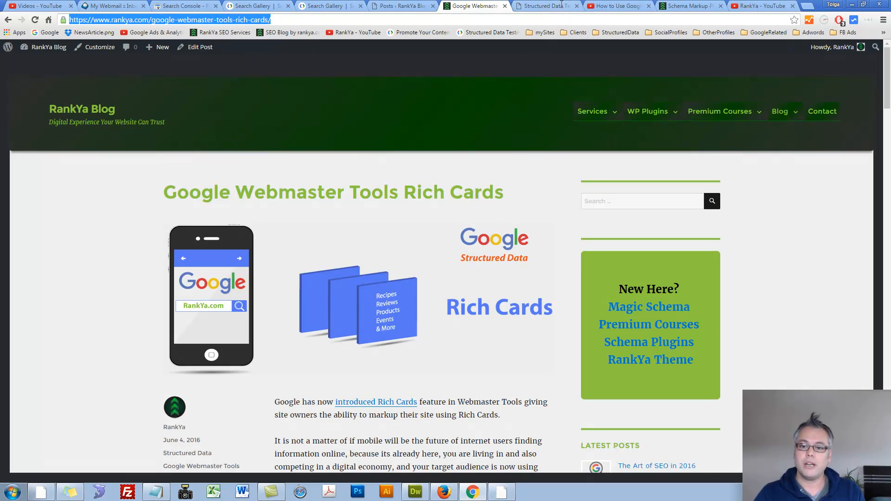
{"action": "left_click", "coordinate": [542, 6]}
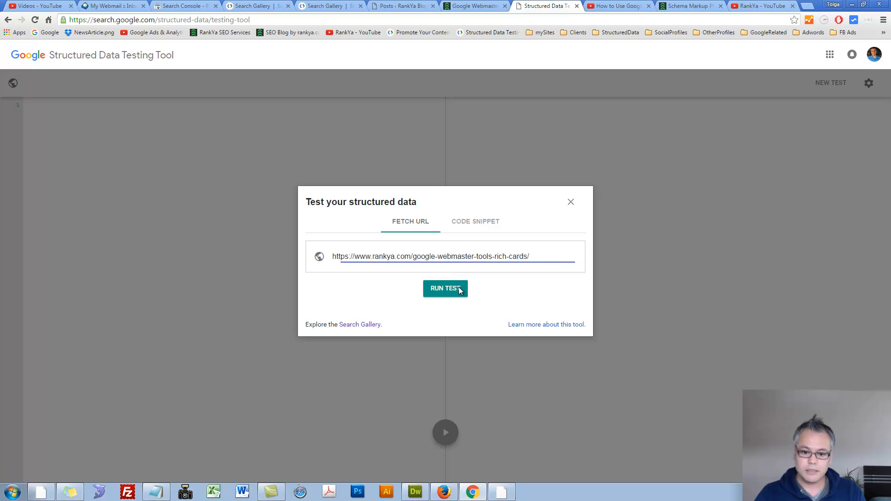
{"action": "left_click", "coordinate": [445, 289]}
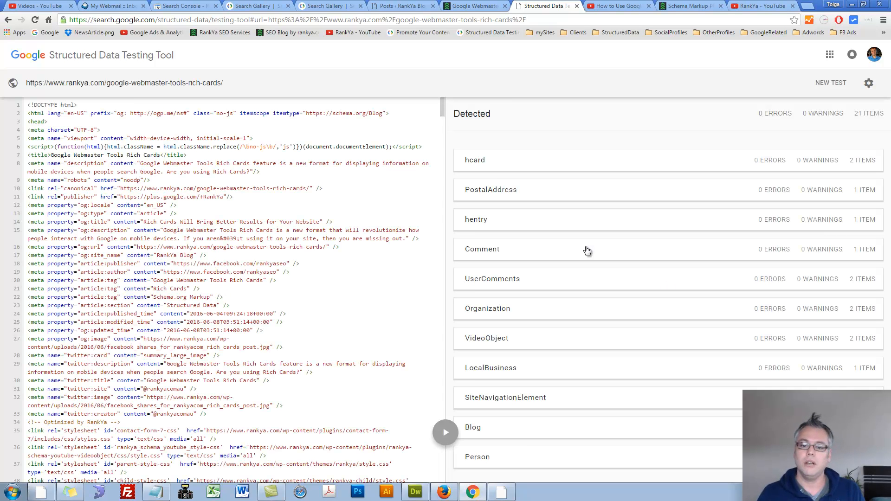
{"action": "mouse_move", "coordinate": [625, 221]}
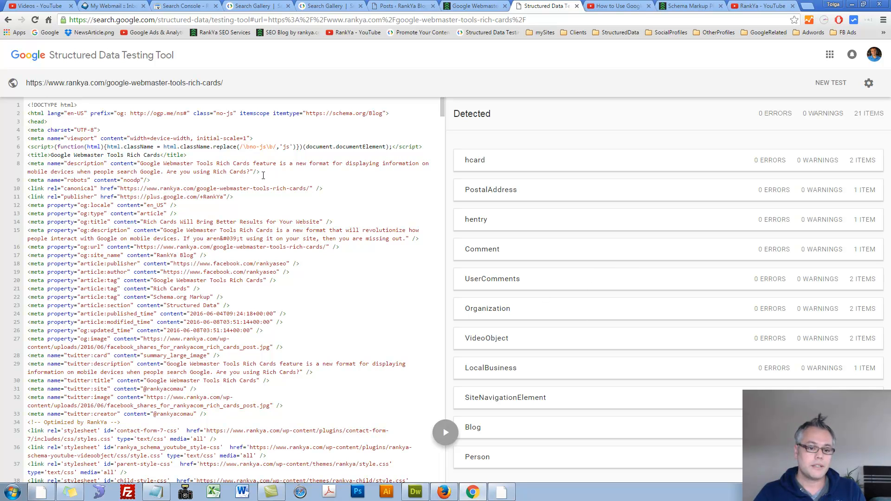
{"action": "mouse_move", "coordinate": [485, 428]}
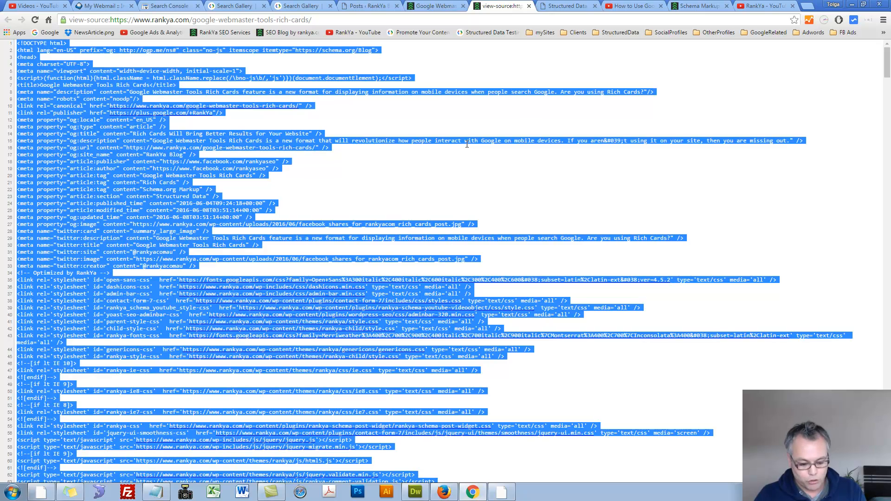
{"action": "mouse_move", "coordinate": [465, 147]}
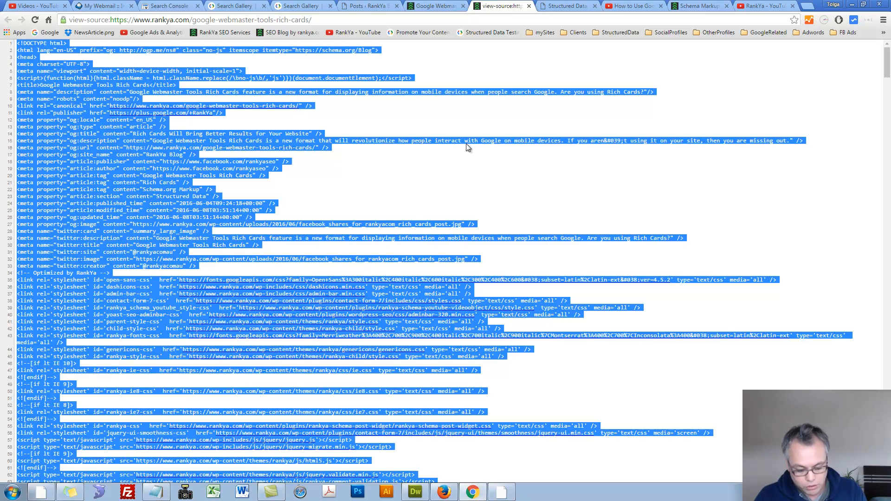
Step: Return from the post's page-source tab to the structured data test results
{"action": "left_click", "coordinate": [566, 5]}
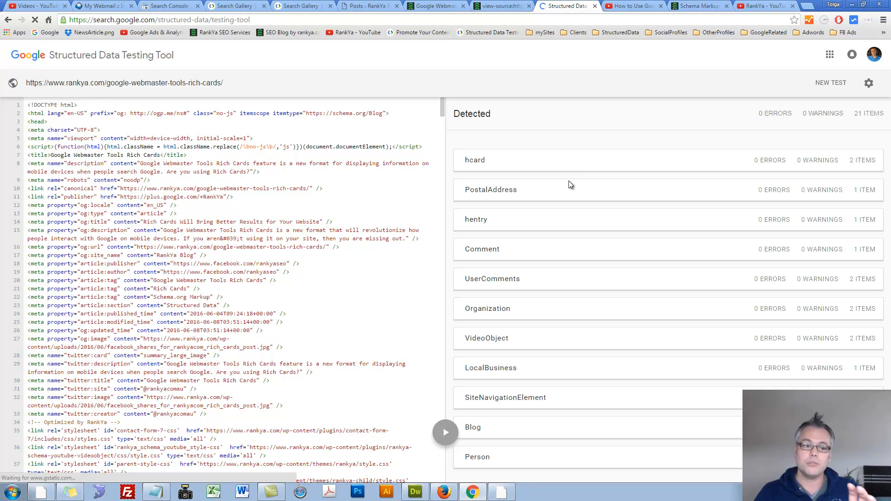
Step: Start a new test using the Code Snippet option for the pasted page source
{"action": "left_click", "coordinate": [830, 83]}
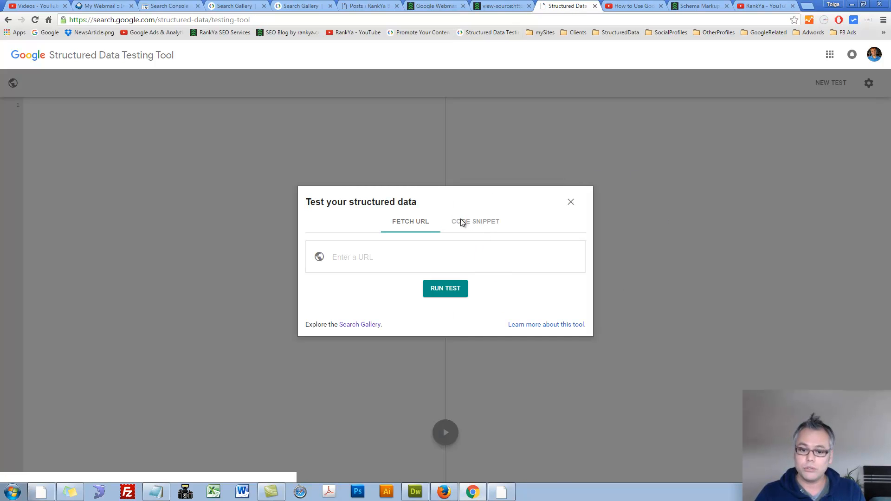
{"action": "left_click", "coordinate": [475, 221]}
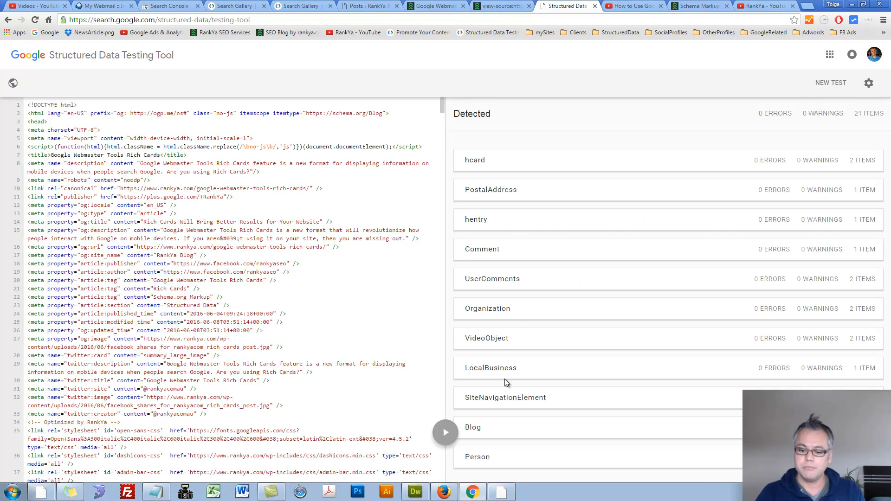
{"action": "mouse_move", "coordinate": [513, 415]}
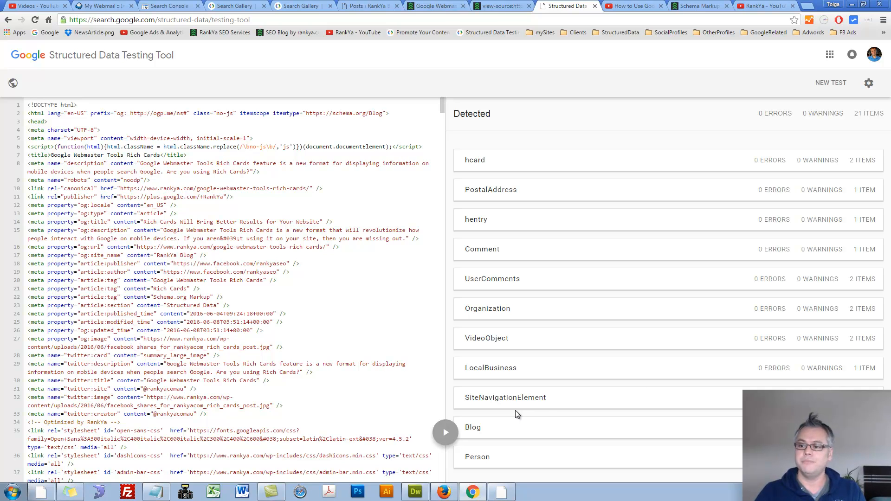
Step: Dismiss a new test prompt and show the Search Gallery, Help and Feedback options
{"action": "left_click", "coordinate": [830, 83]}
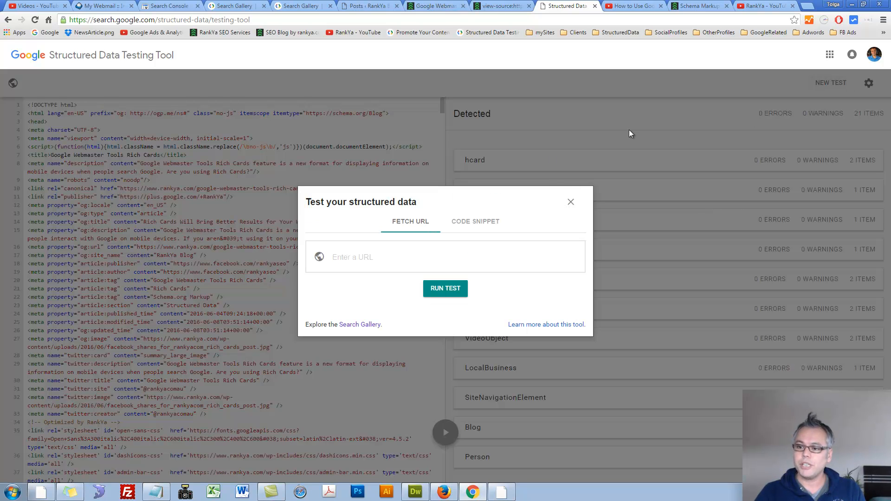
{"action": "mouse_move", "coordinate": [351, 312]}
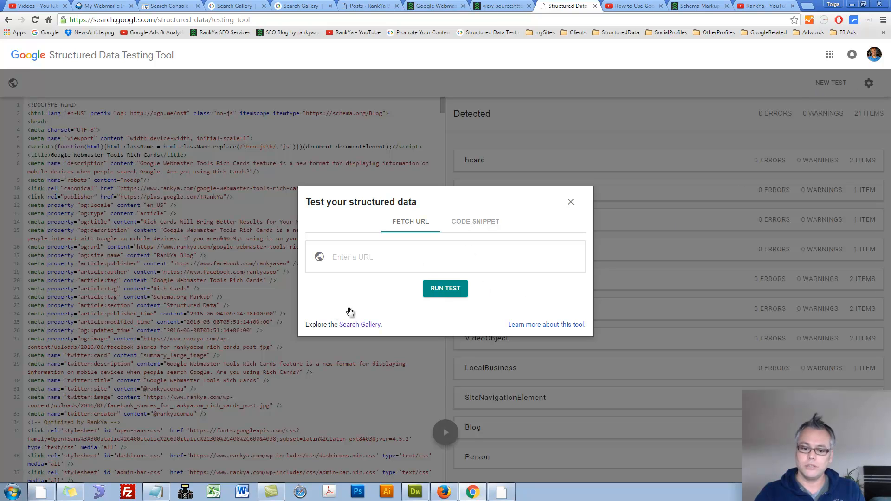
{"action": "mouse_move", "coordinate": [504, 328]}
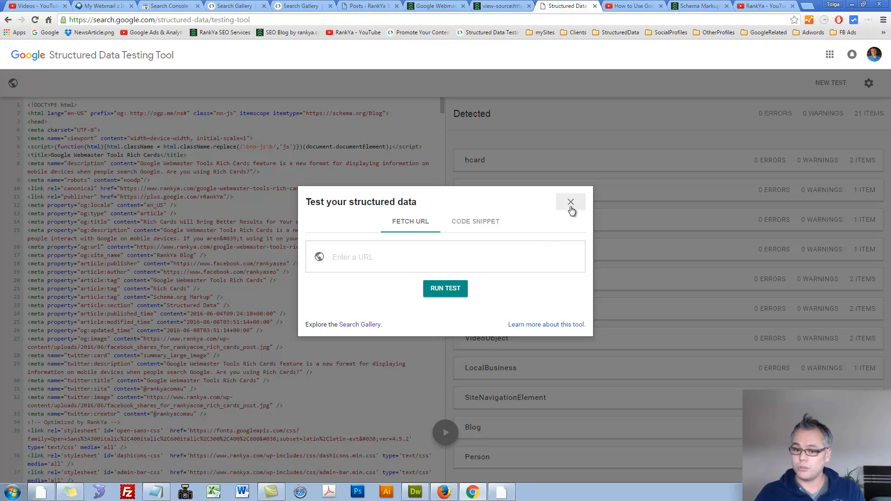
{"action": "left_click", "coordinate": [571, 203]}
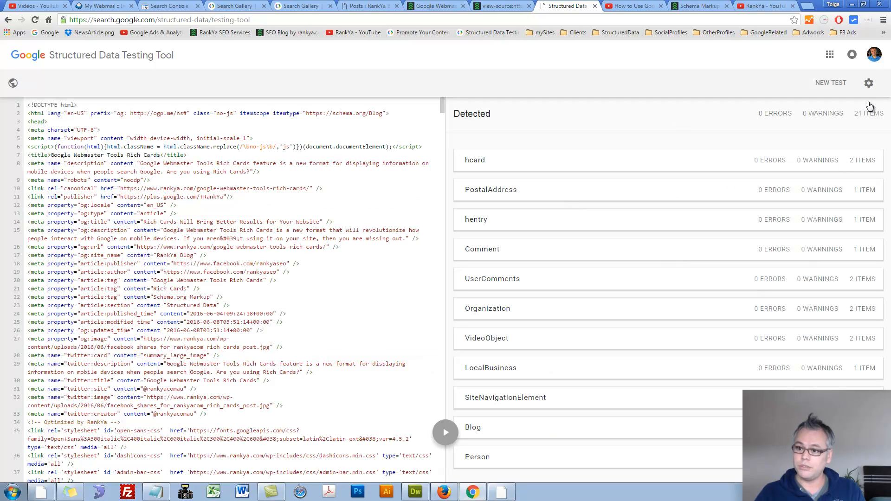
{"action": "left_click", "coordinate": [868, 83]}
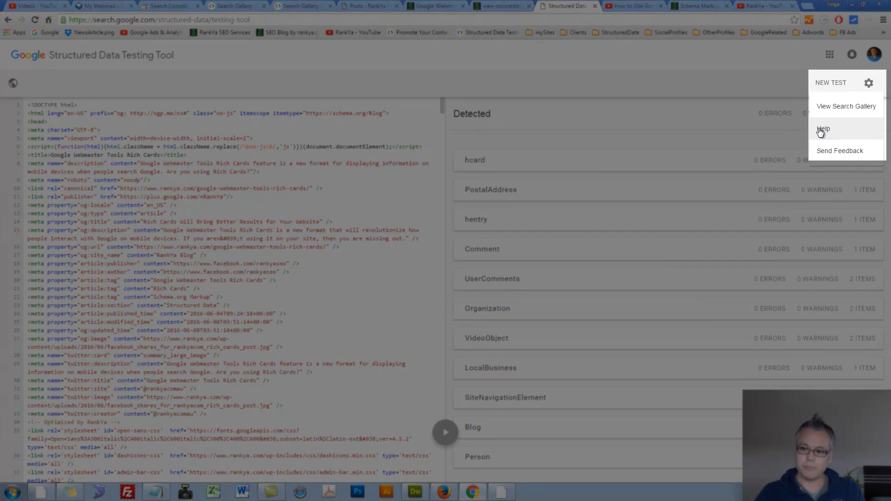
{"action": "mouse_move", "coordinate": [867, 96]}
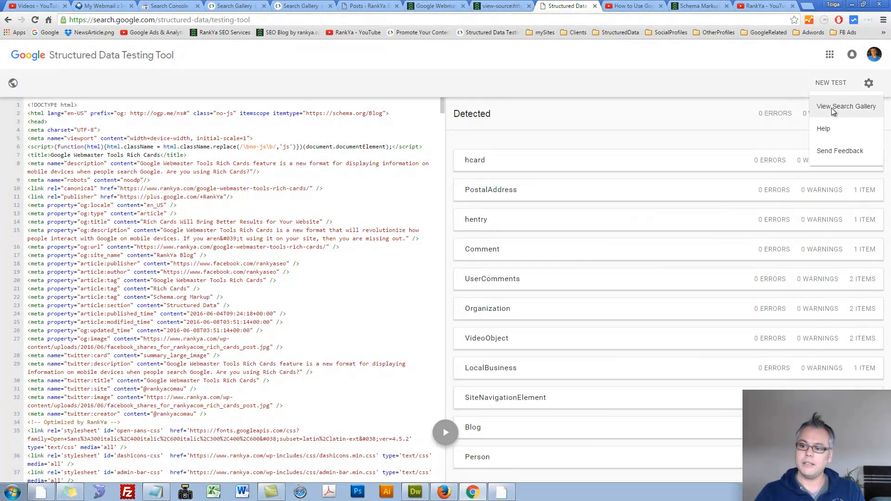
{"action": "left_click", "coordinate": [846, 106]}
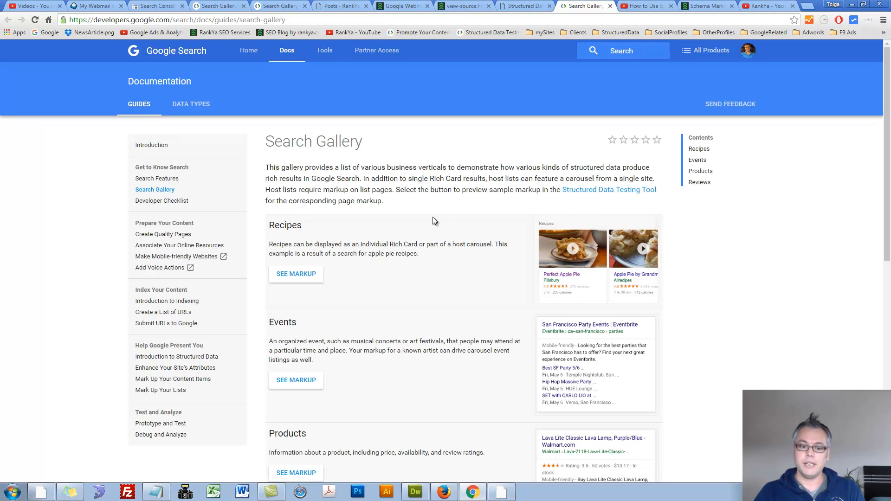
{"action": "mouse_move", "coordinate": [429, 222]}
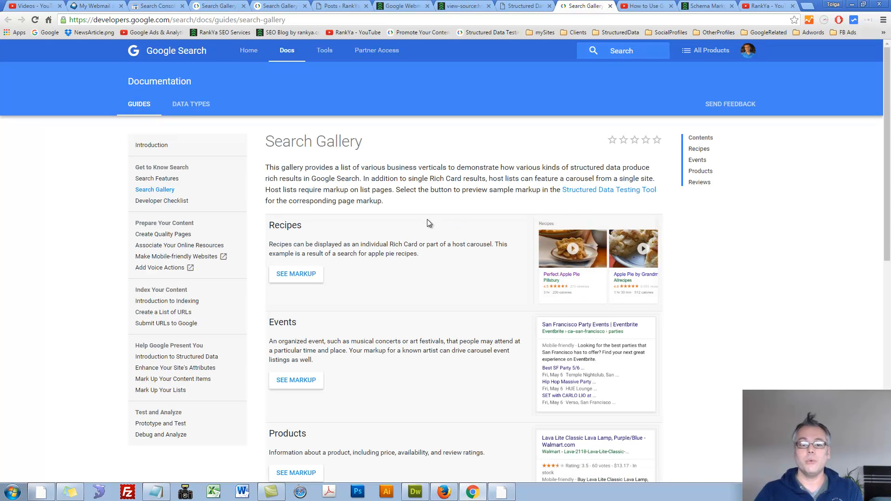
{"action": "mouse_move", "coordinate": [420, 222]}
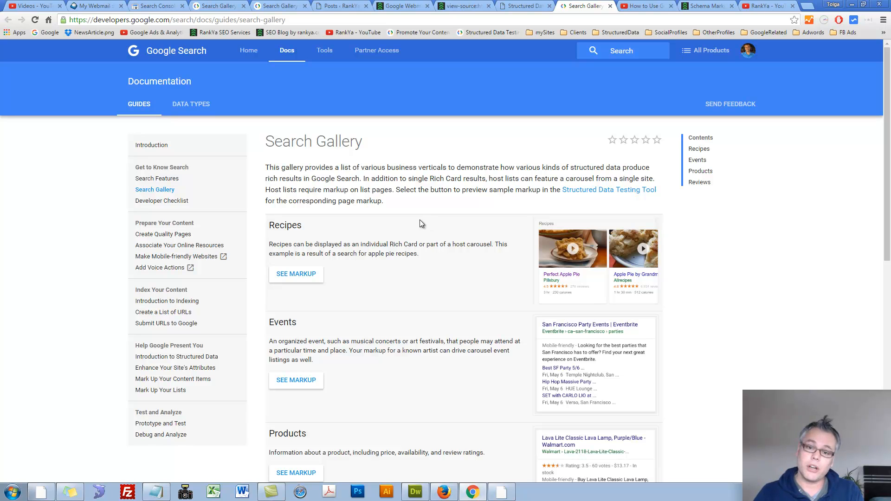
{"action": "mouse_move", "coordinate": [420, 226]}
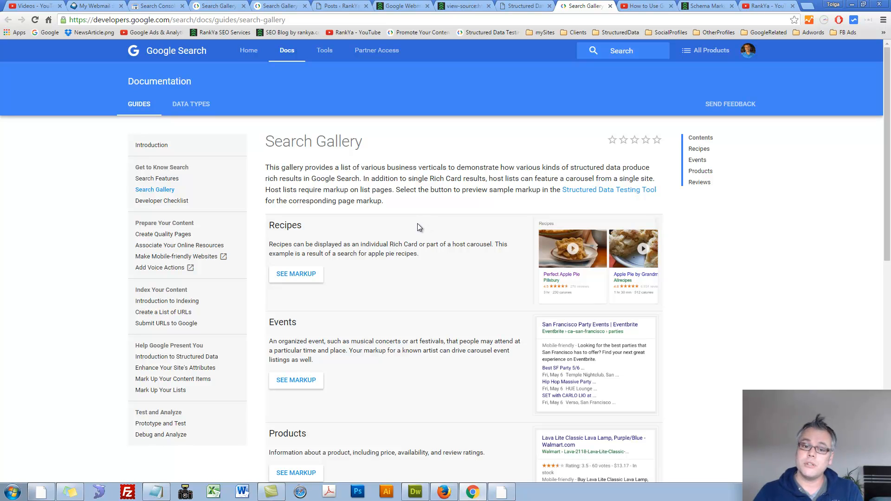
{"action": "mouse_move", "coordinate": [427, 219]}
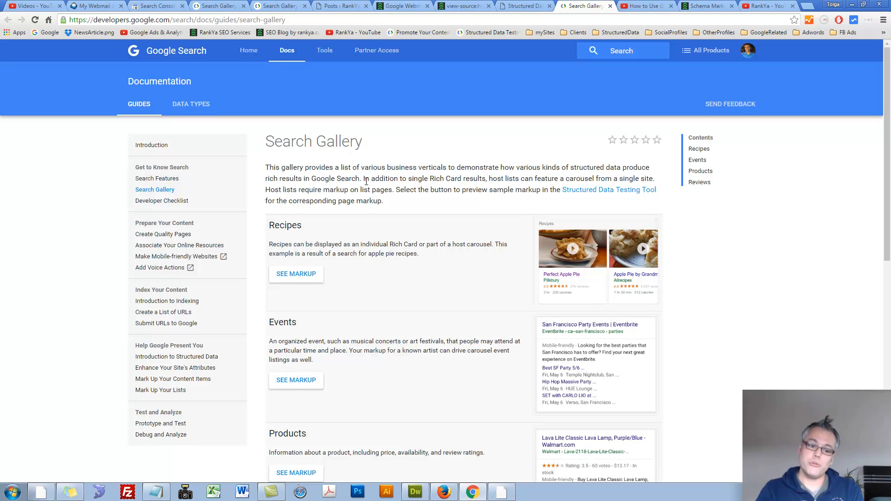
{"action": "mouse_move", "coordinate": [292, 374]}
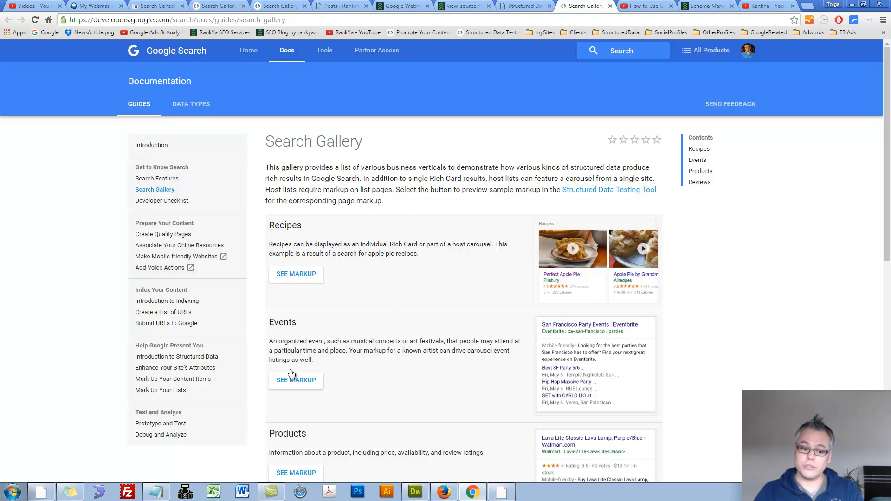
{"action": "mouse_move", "coordinate": [173, 379]}
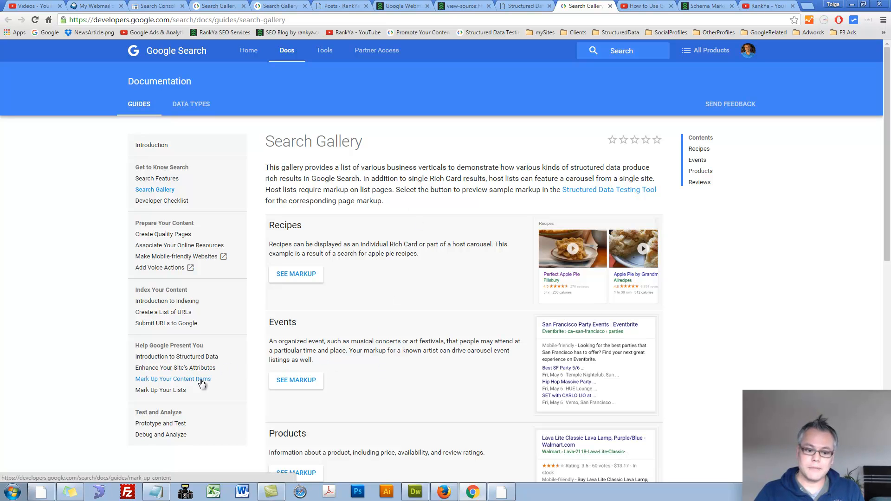
Step: Open the Mark Up Your Content Items guide down to its content type table
{"action": "left_click", "coordinate": [160, 390]}
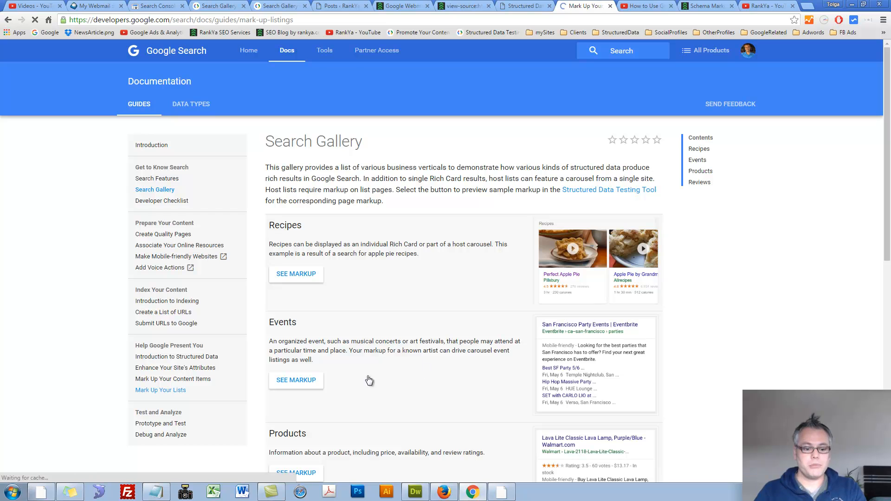
{"action": "left_click", "coordinate": [160, 390]}
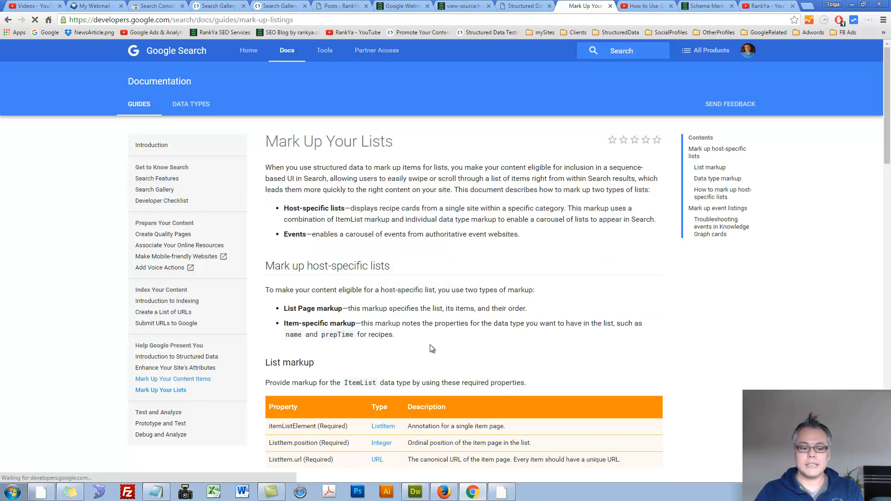
{"action": "left_click", "coordinate": [173, 379]}
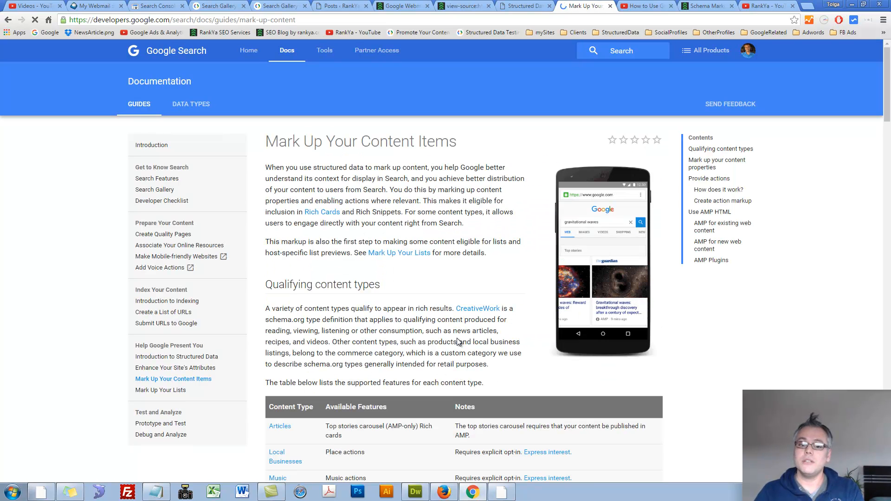
{"action": "scroll", "scroll_direction": "down", "scroll_amount": 3}
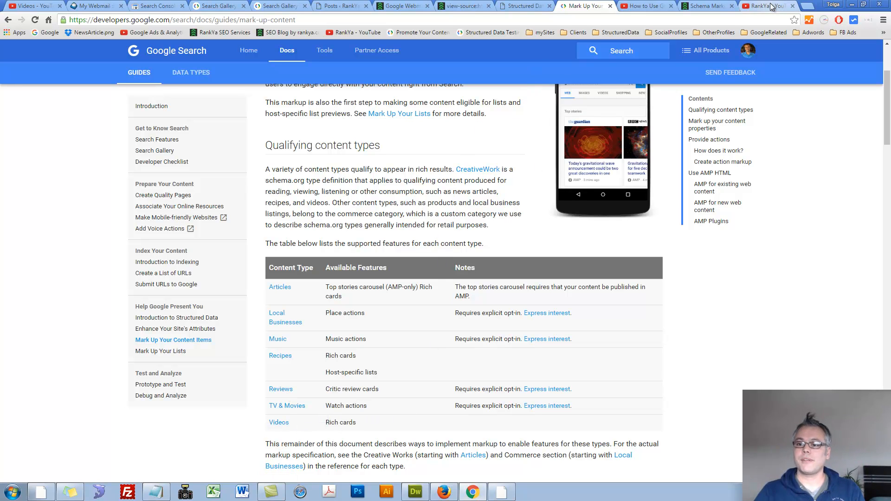
{"action": "mouse_move", "coordinate": [764, 6]}
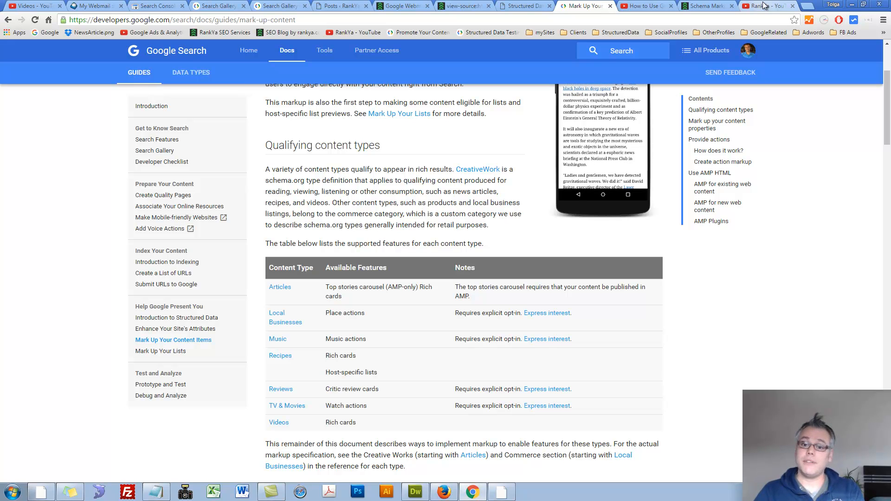
Step: Open the 16-video Google Structured Data & HTML5 playlist from RankYa's YouTube playlists
{"action": "left_click", "coordinate": [765, 6]}
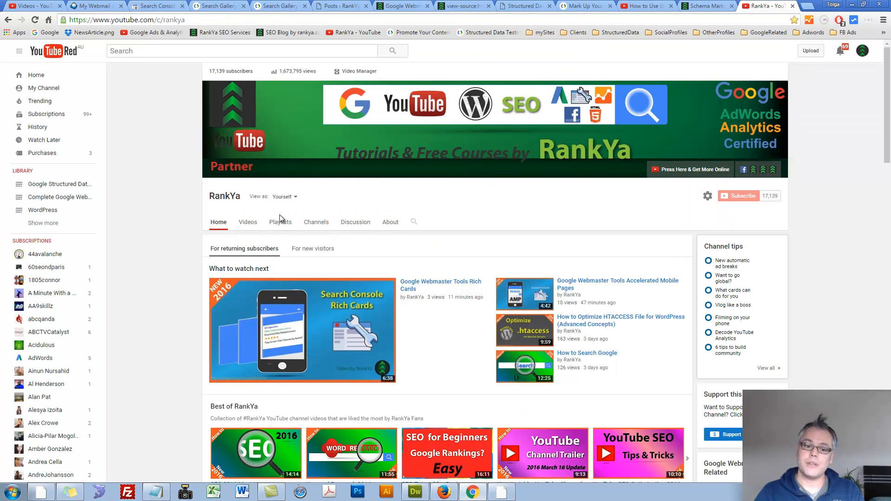
{"action": "left_click", "coordinate": [279, 222]}
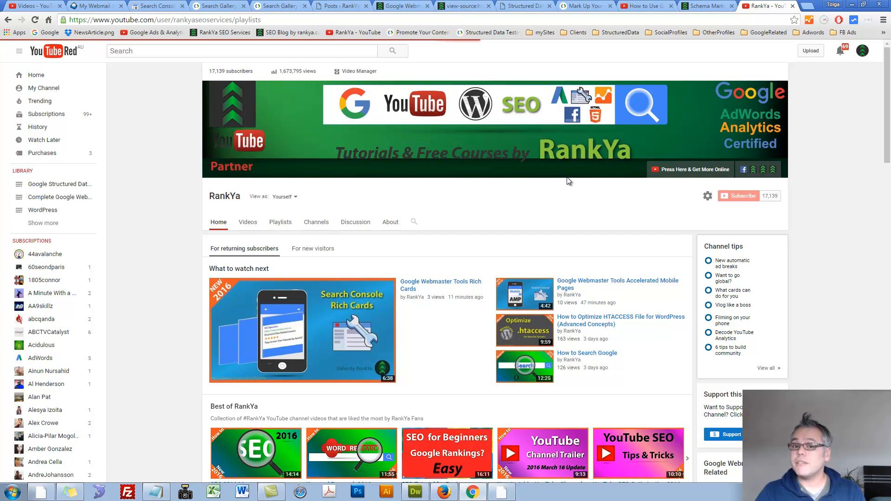
{"action": "left_click", "coordinate": [279, 222]}
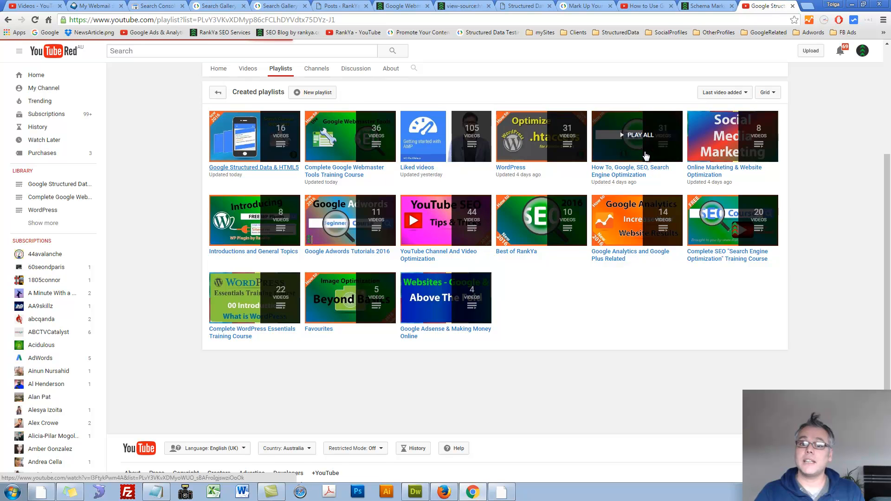
{"action": "left_click", "coordinate": [253, 137]}
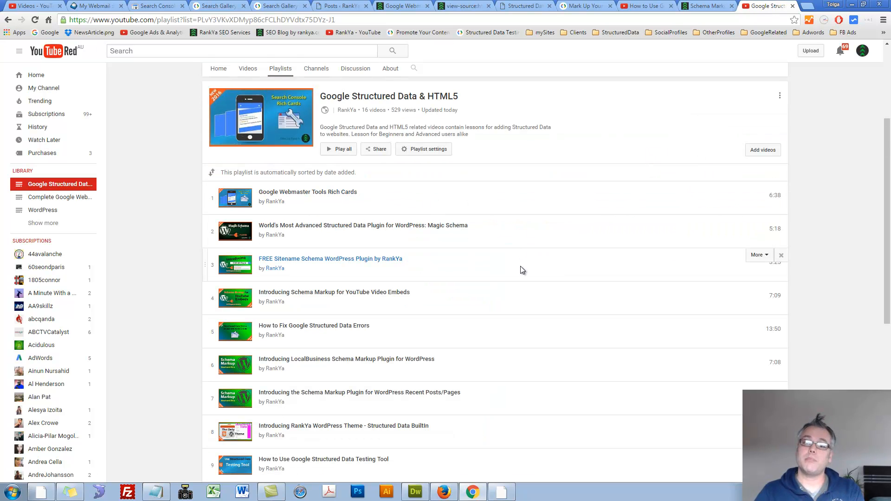
{"action": "scroll", "scroll_direction": "up", "scroll_amount": 3}
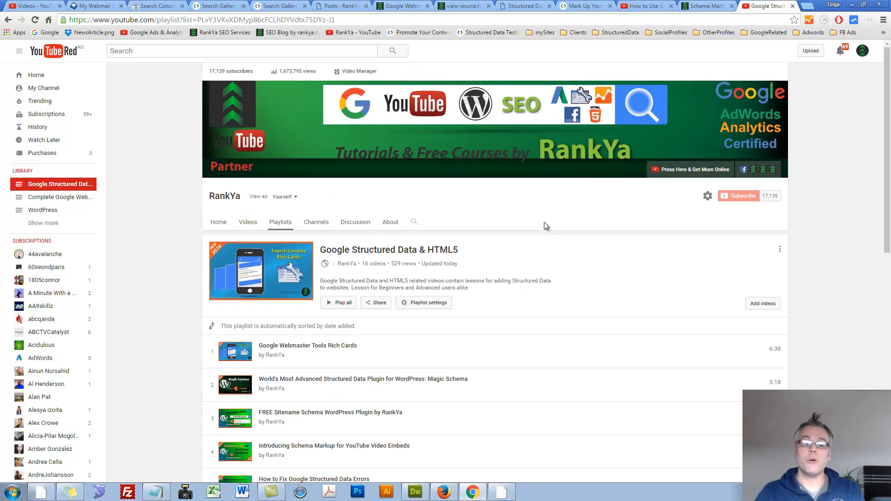
{"action": "mouse_move", "coordinate": [838, 252]}
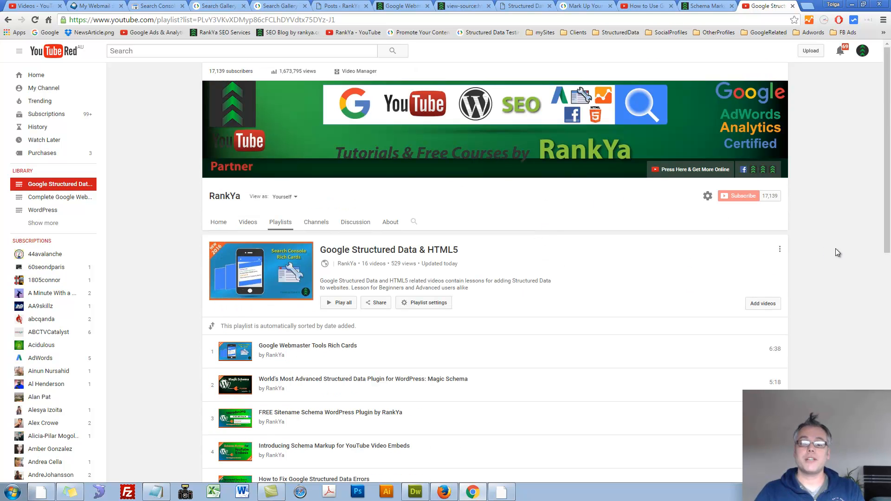